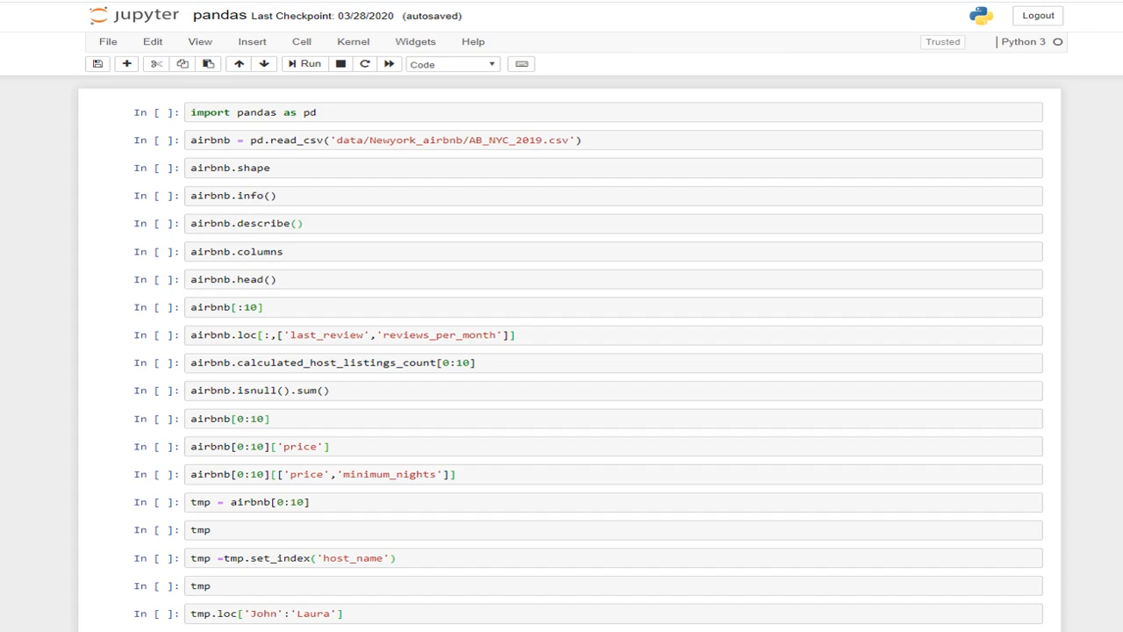
pyautogui.moveTo(999, 145)
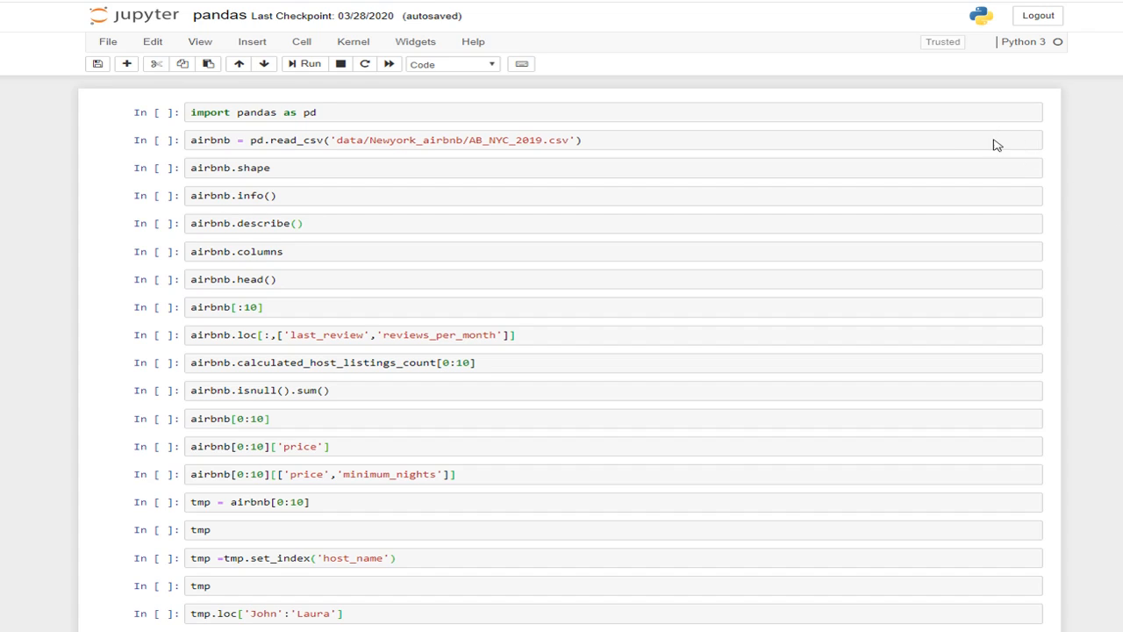
pyautogui.moveTo(995, 129)
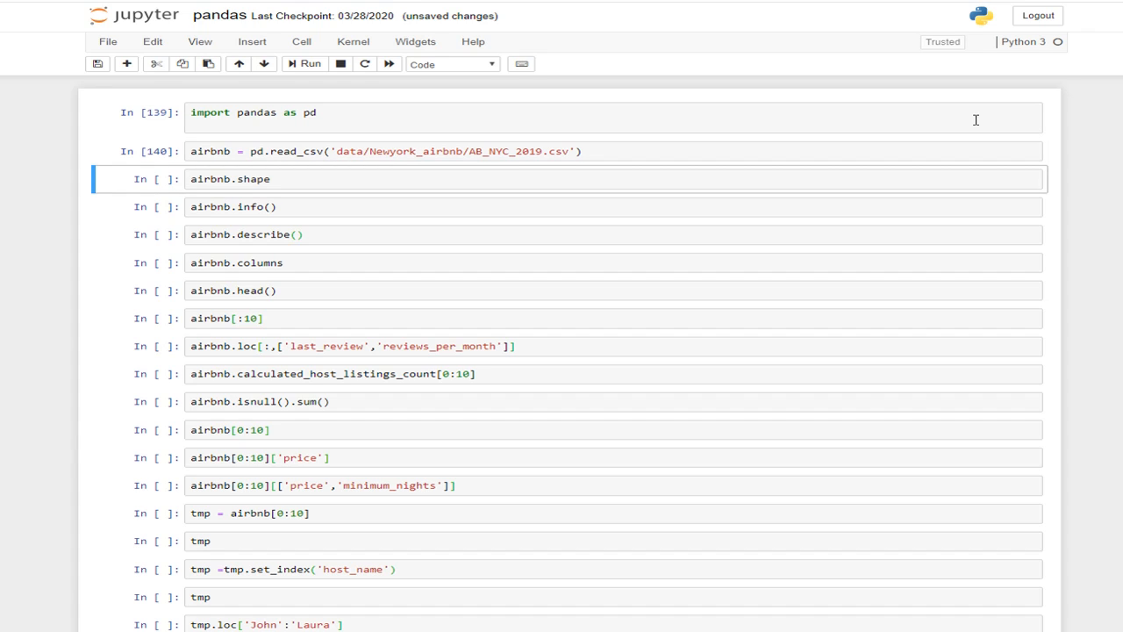
pyautogui.moveTo(1003, 111)
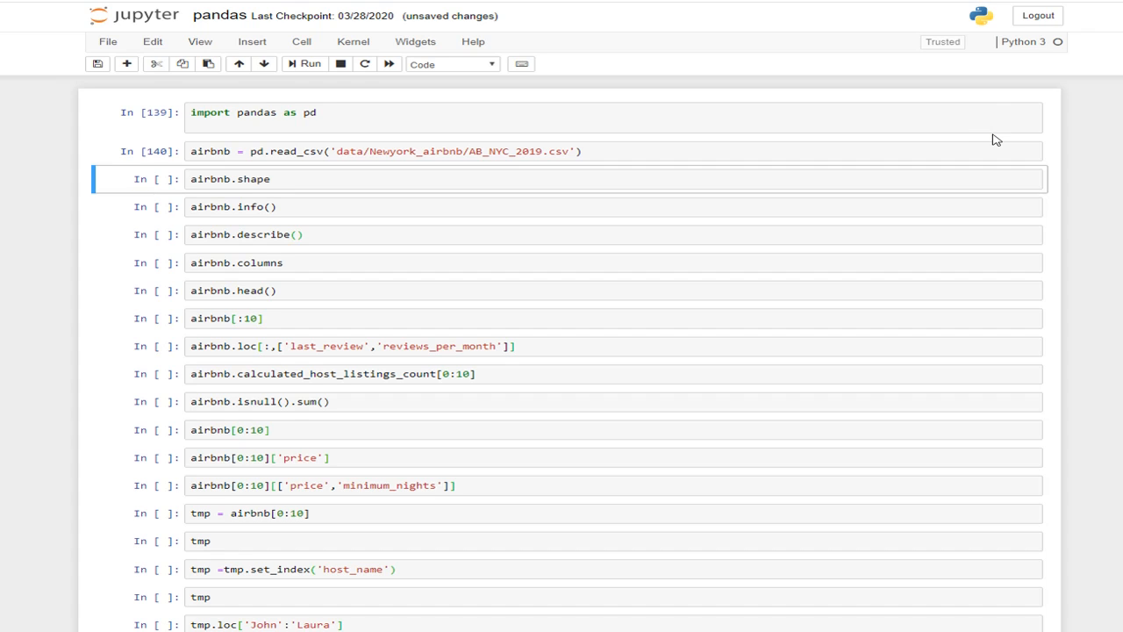
# Step: Scroll down past the executed pandas import and Airbnb CSV load cells
pyautogui.scroll(-3)
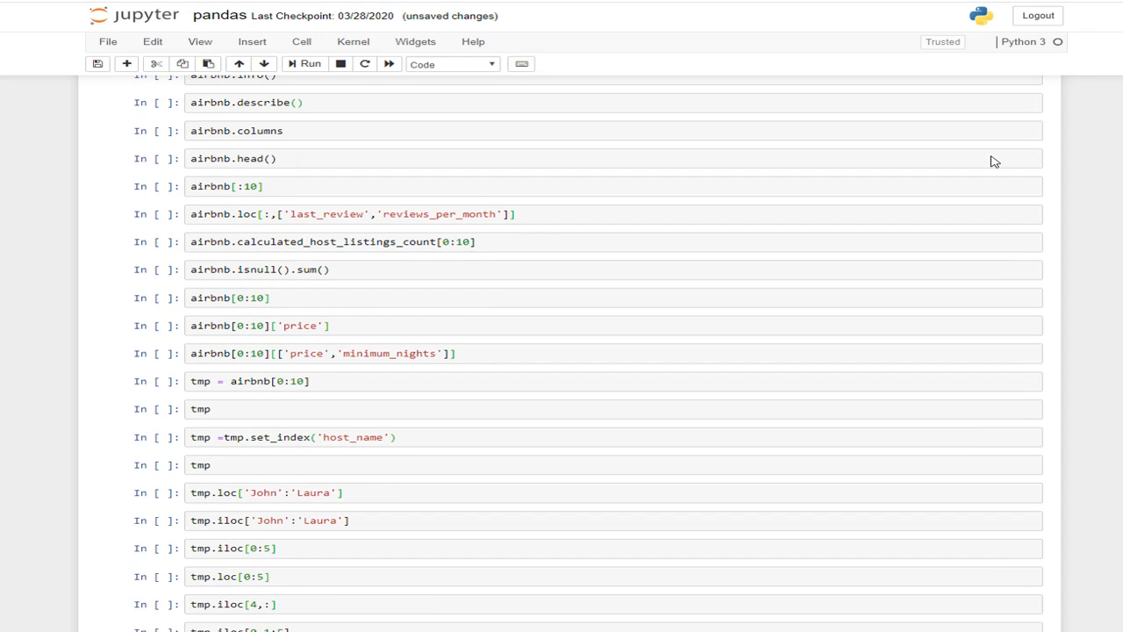
# Step: Scroll down to the airbnb[0:10] table and its price series output
pyautogui.scroll(-3)
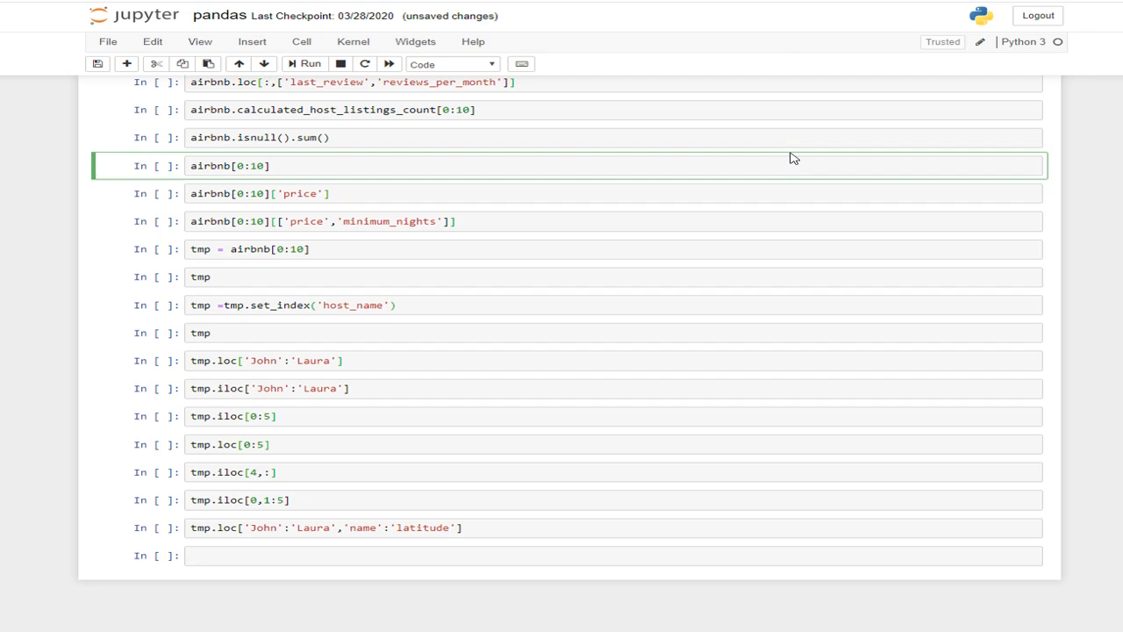
pyautogui.moveTo(801, 160)
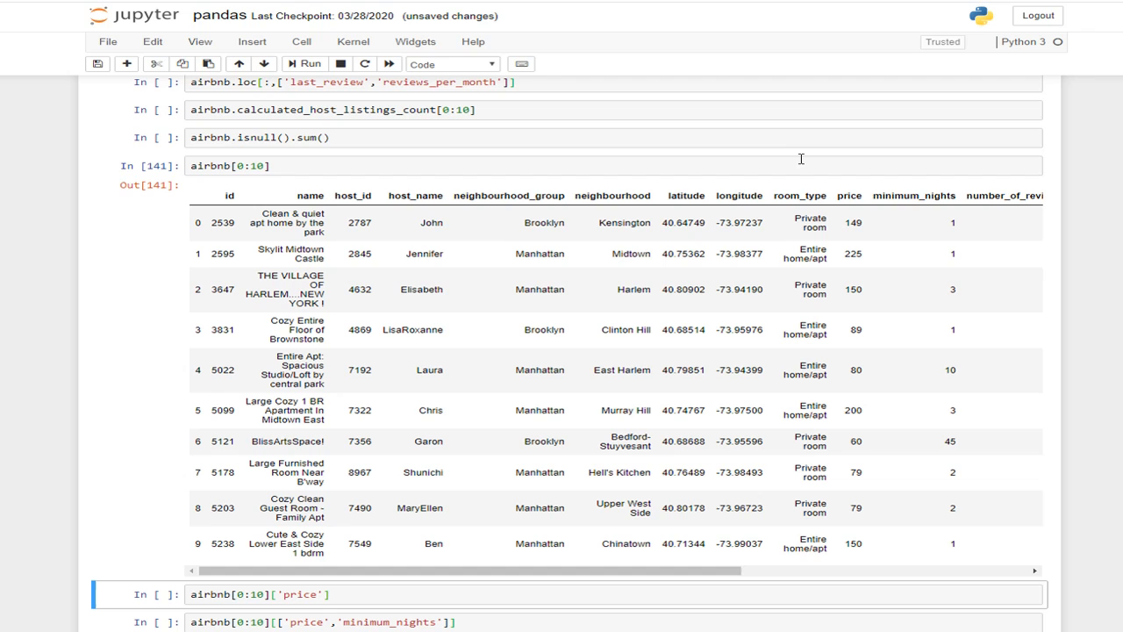
pyautogui.moveTo(838, 151)
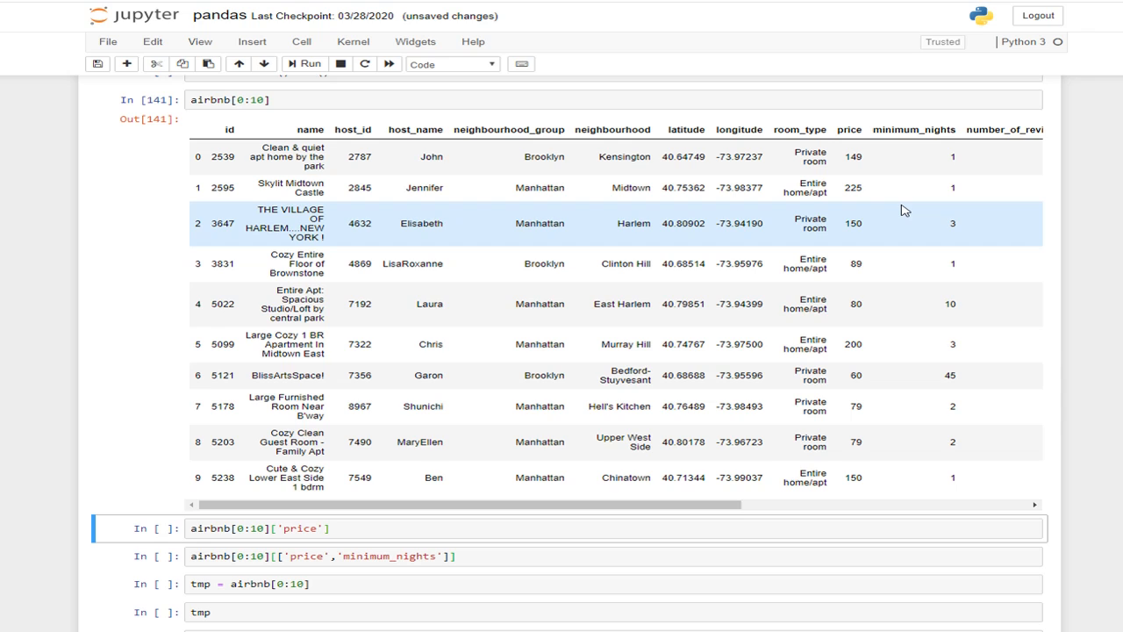
pyautogui.moveTo(896, 487)
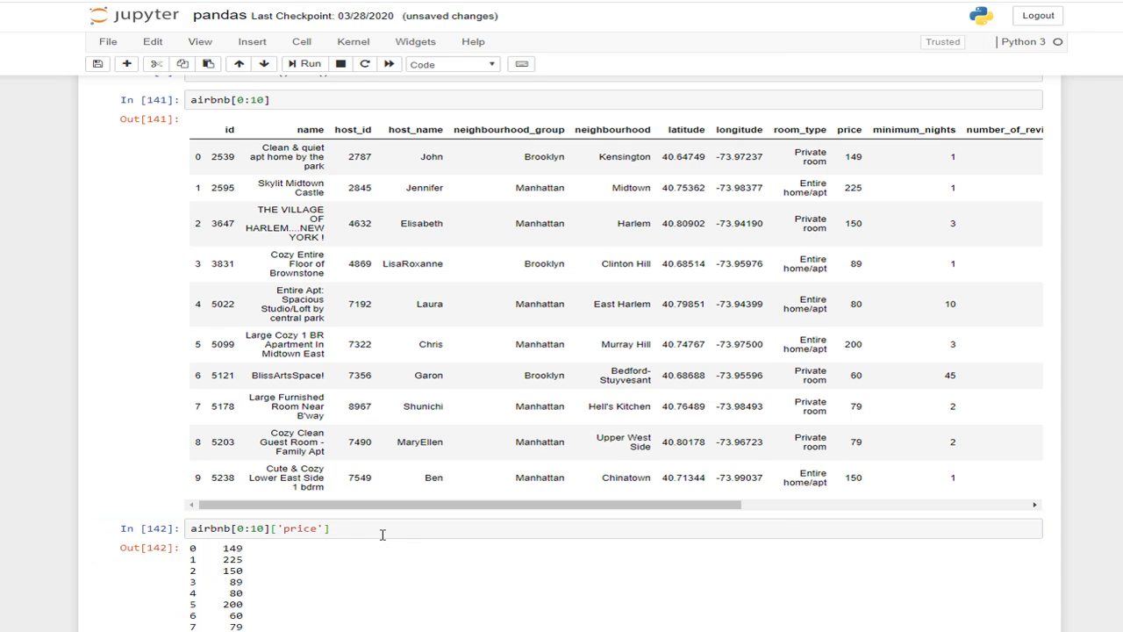
# Step: Scroll down past the price and minimum_nights table, then run tmp = airbnb[0:10]
pyautogui.scroll(-3)
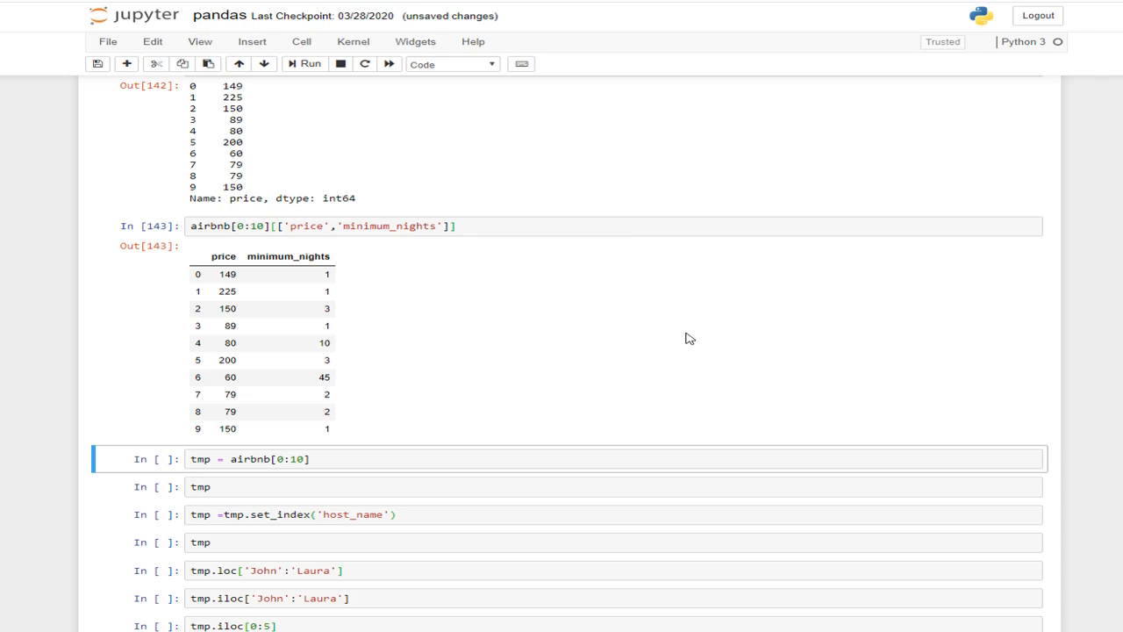
pyautogui.press('Shift+Enter')
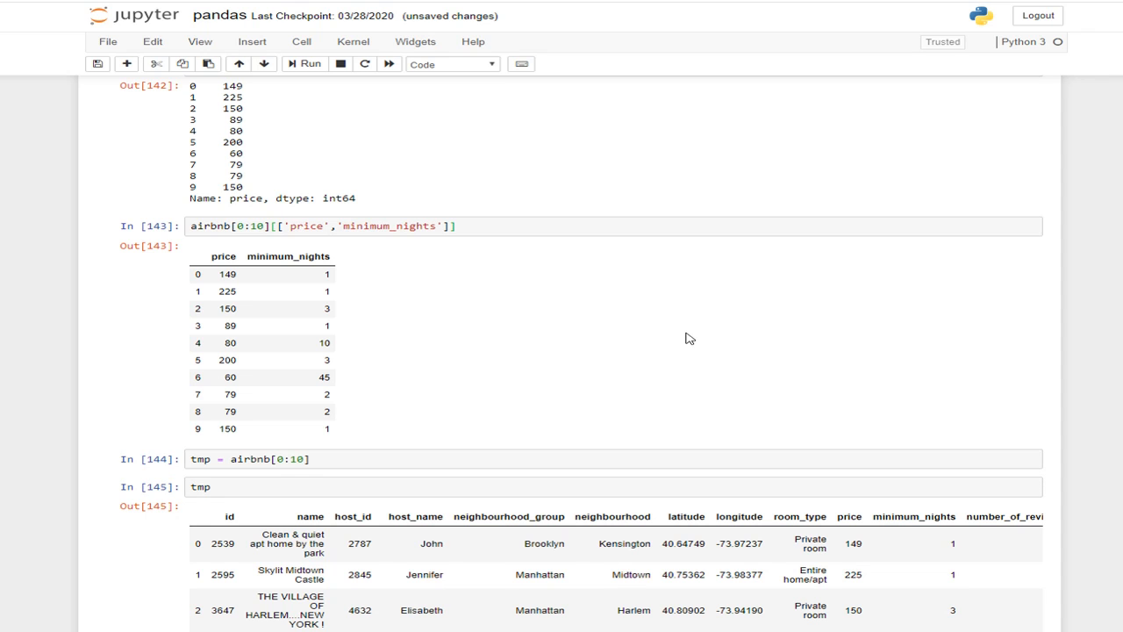
# Step: Scroll through the tmp table and its host_name-indexed version
pyautogui.scroll(-3)
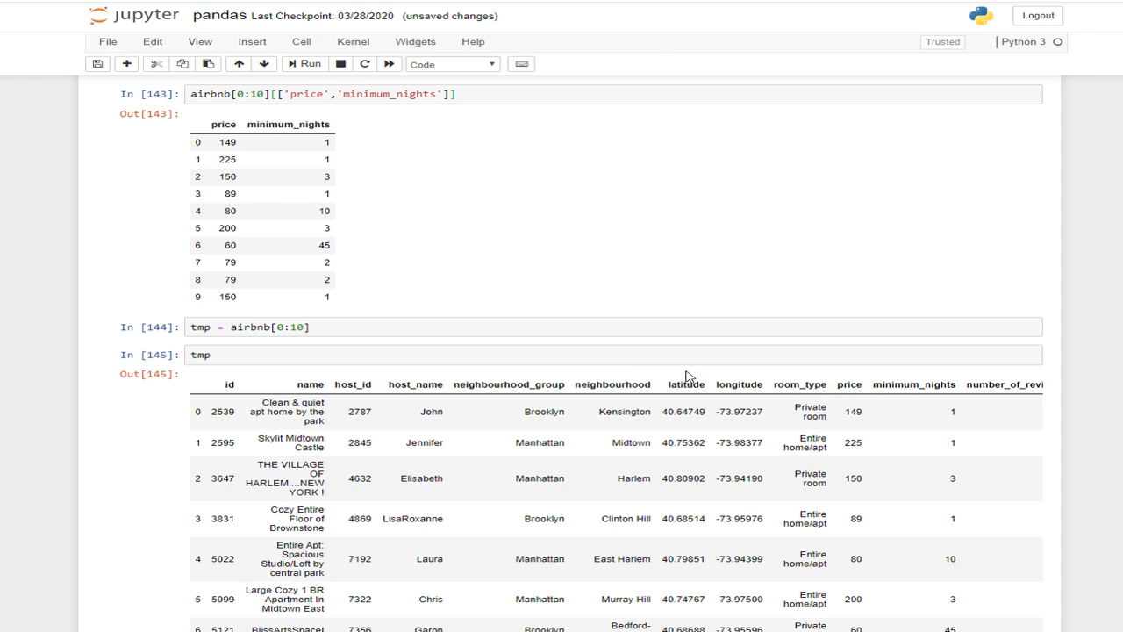
pyautogui.scroll(-3)
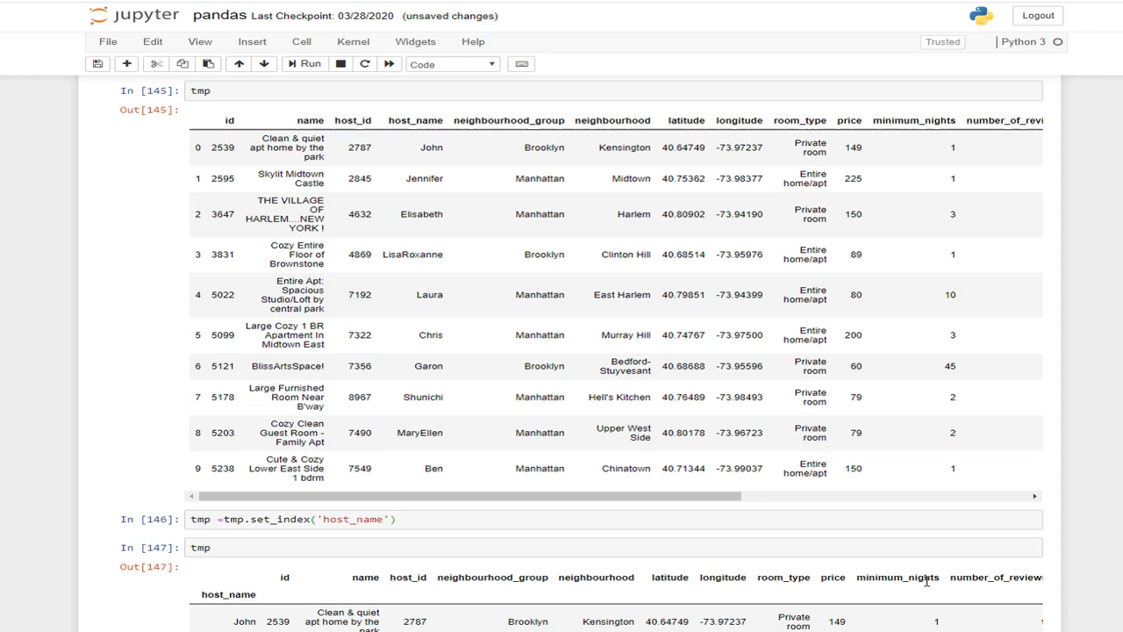
pyautogui.scroll(-3)
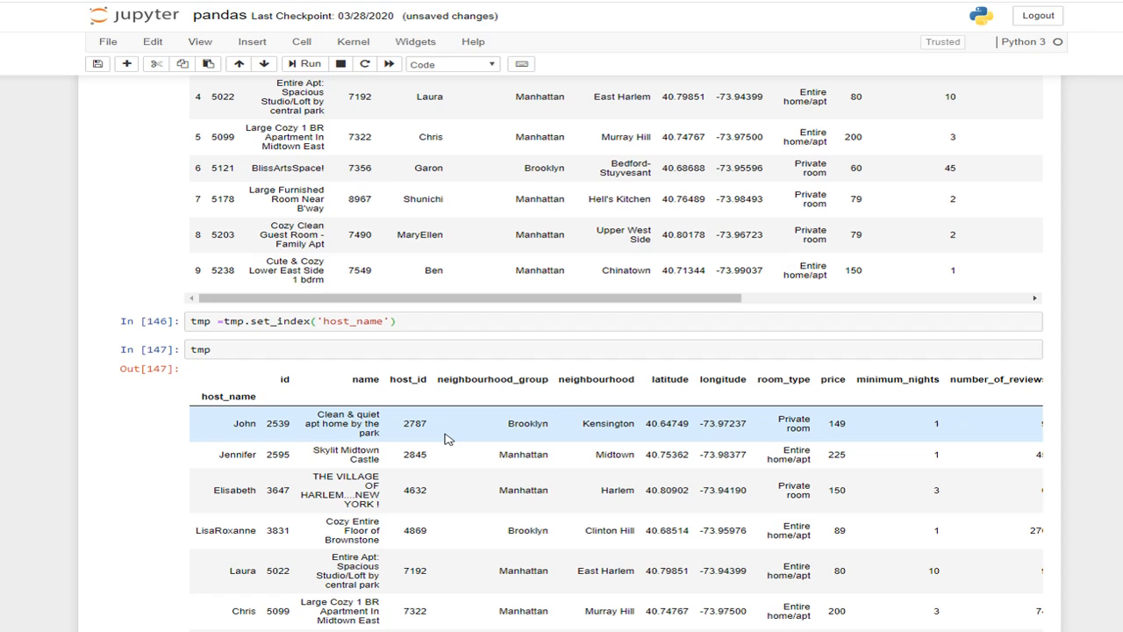
# Step: Scroll down to the tmp.loc['John':'Laura'] output listing five hosts
pyautogui.scroll(-3)
pyautogui.write("tmp.iloc['John':'Laura']")
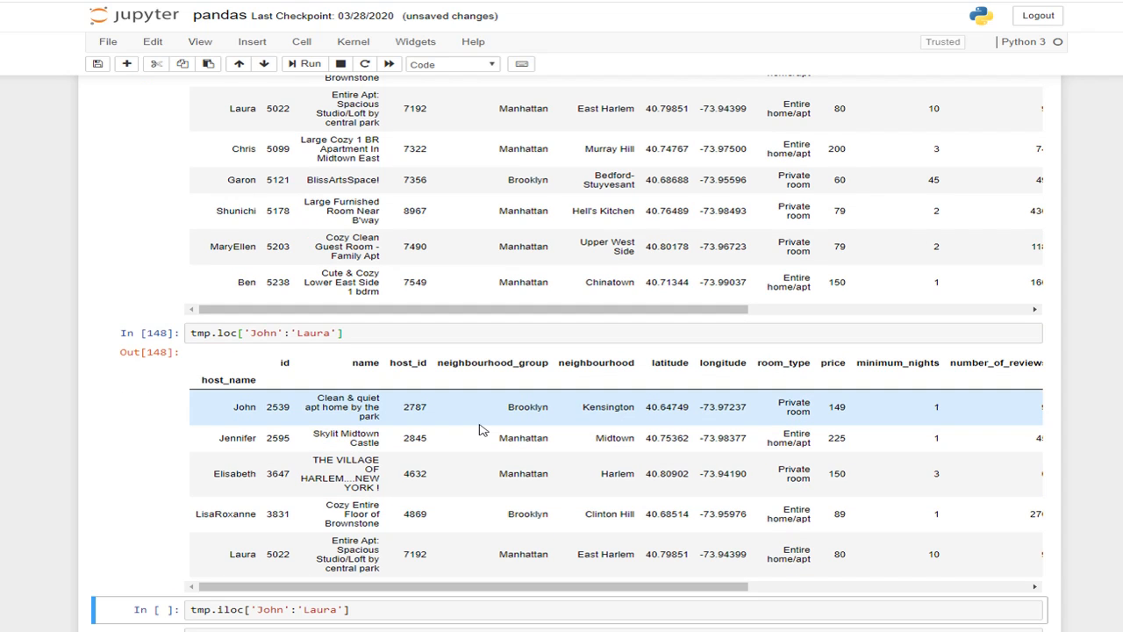
pyautogui.moveTo(487, 427)
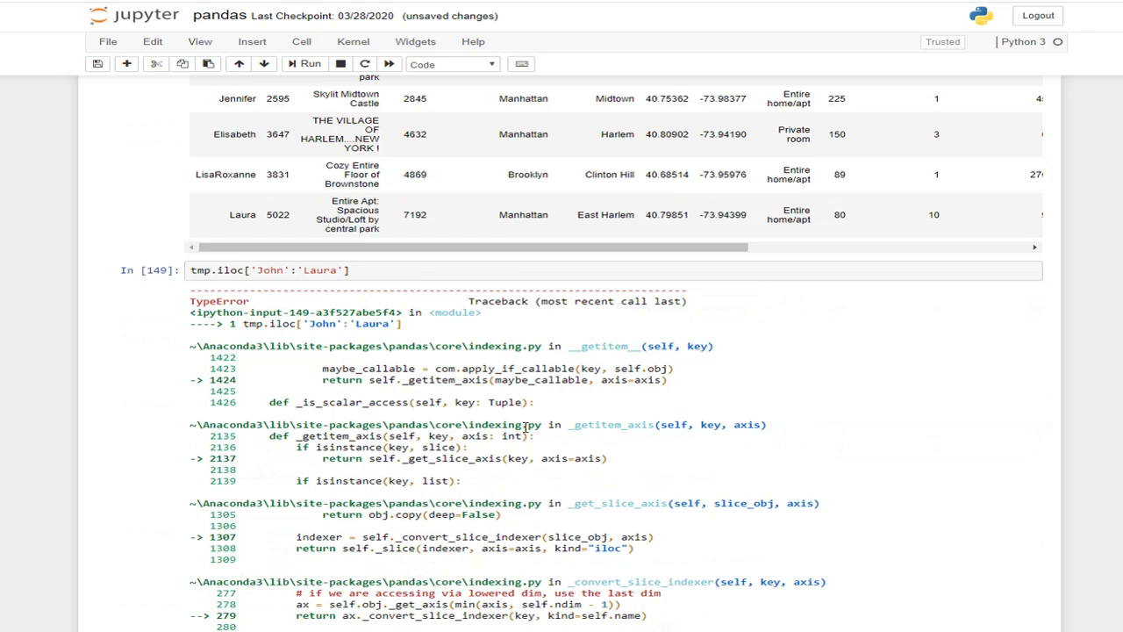
# Step: Scroll through the tmp.iloc['John':'Laura'] TypeError traceback toward the tmp.iloc[0:5] rows
pyautogui.scroll(-3)
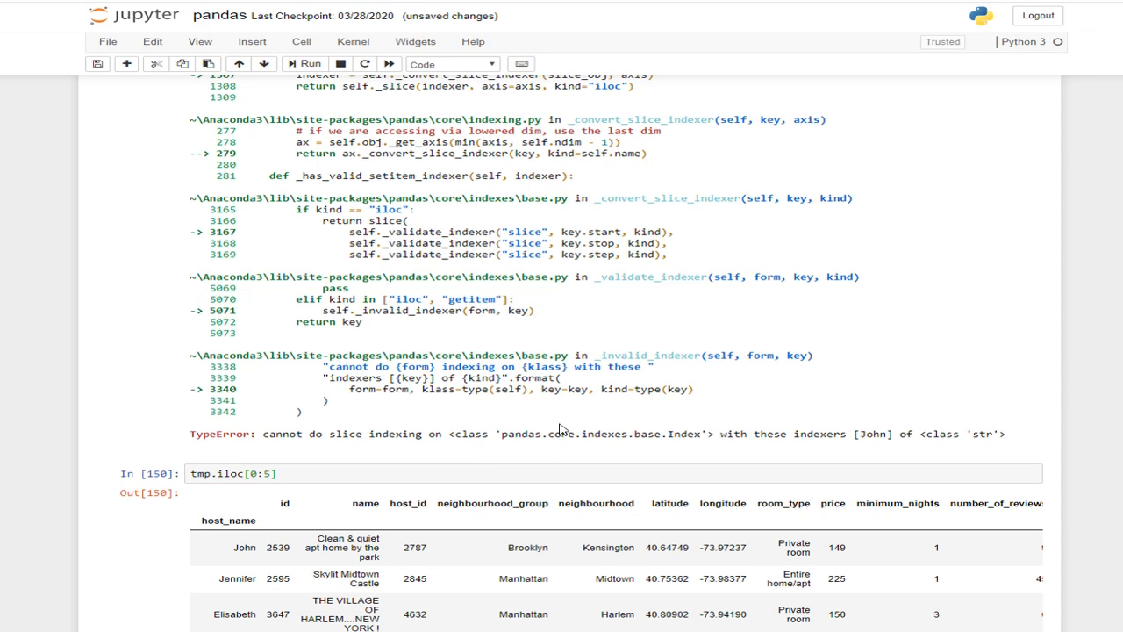
# Step: Scroll through the tmp.loc[0:5] TypeError traceback in cell 151
pyautogui.scroll(-3)
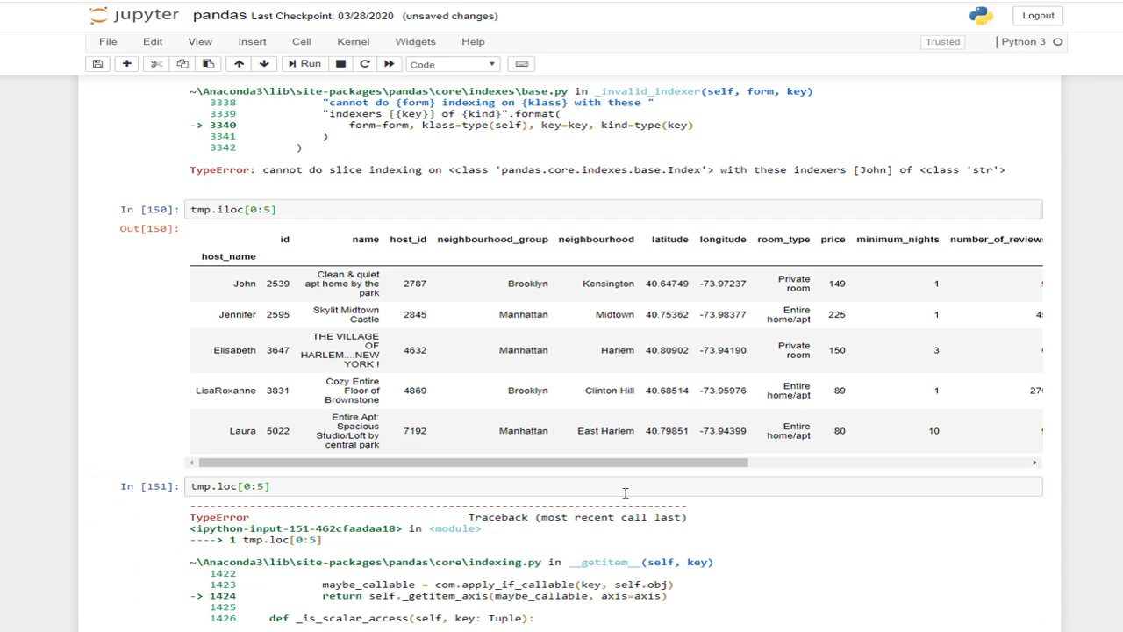
pyautogui.scroll(-3)
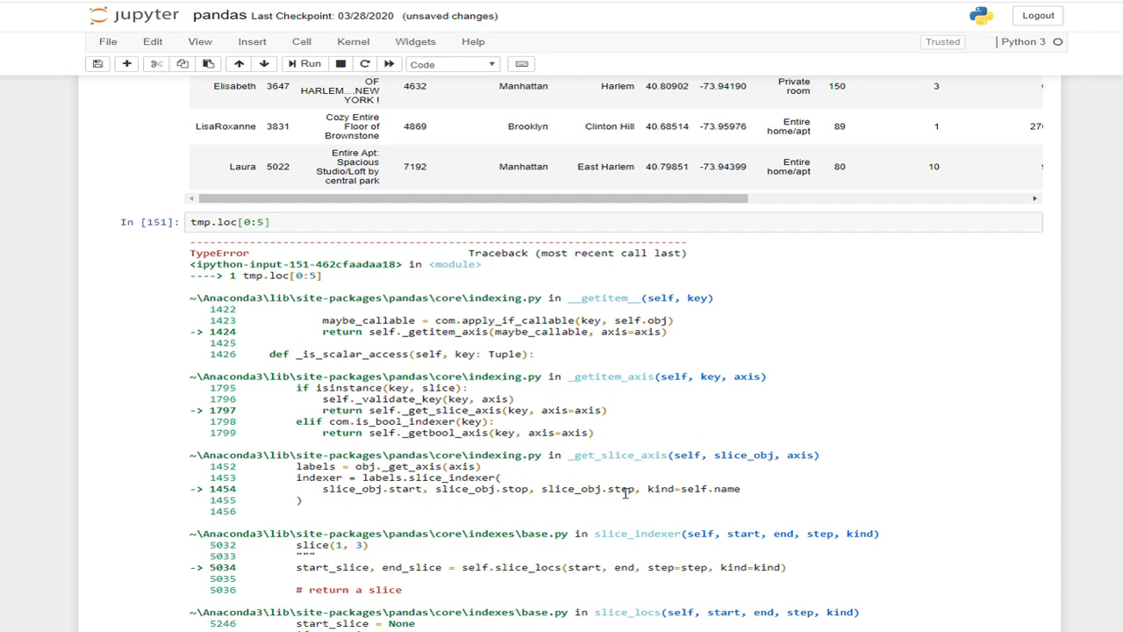
# Step: Scroll past the int-indexer TypeError to Laura's tmp.iloc[4,:] series
pyautogui.scroll(-3)
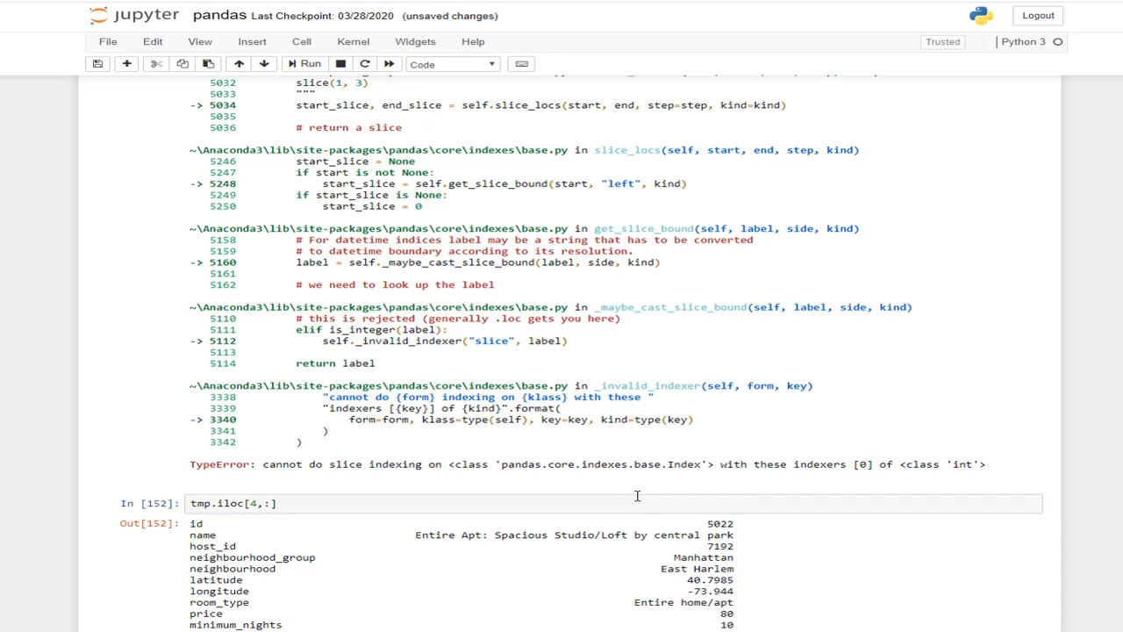
pyautogui.scroll(-3)
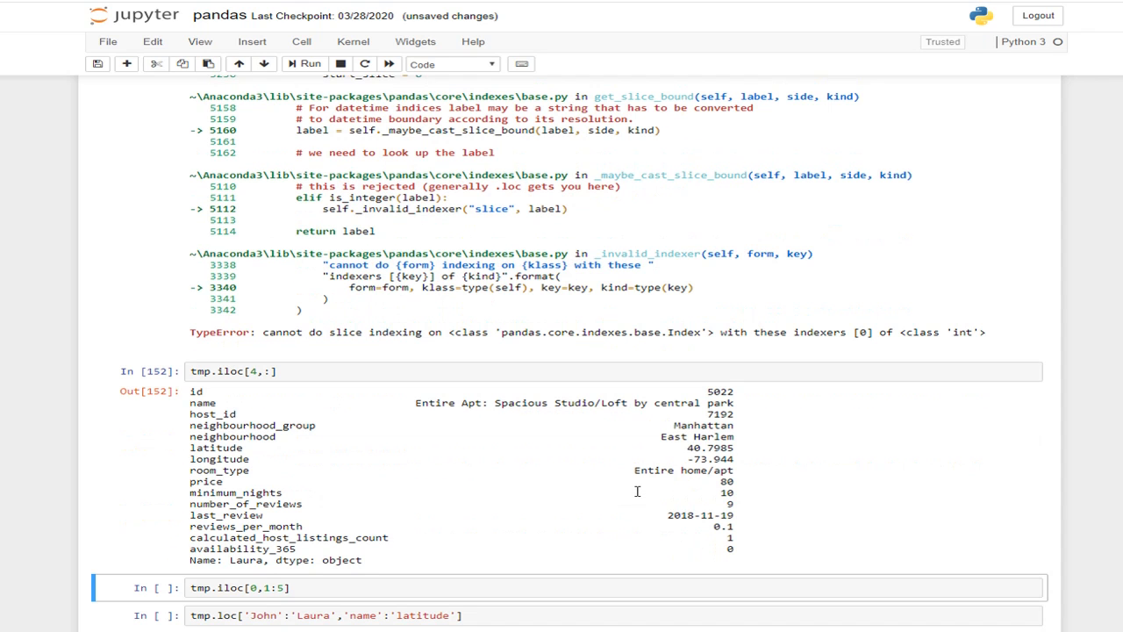
pyautogui.moveTo(631, 506)
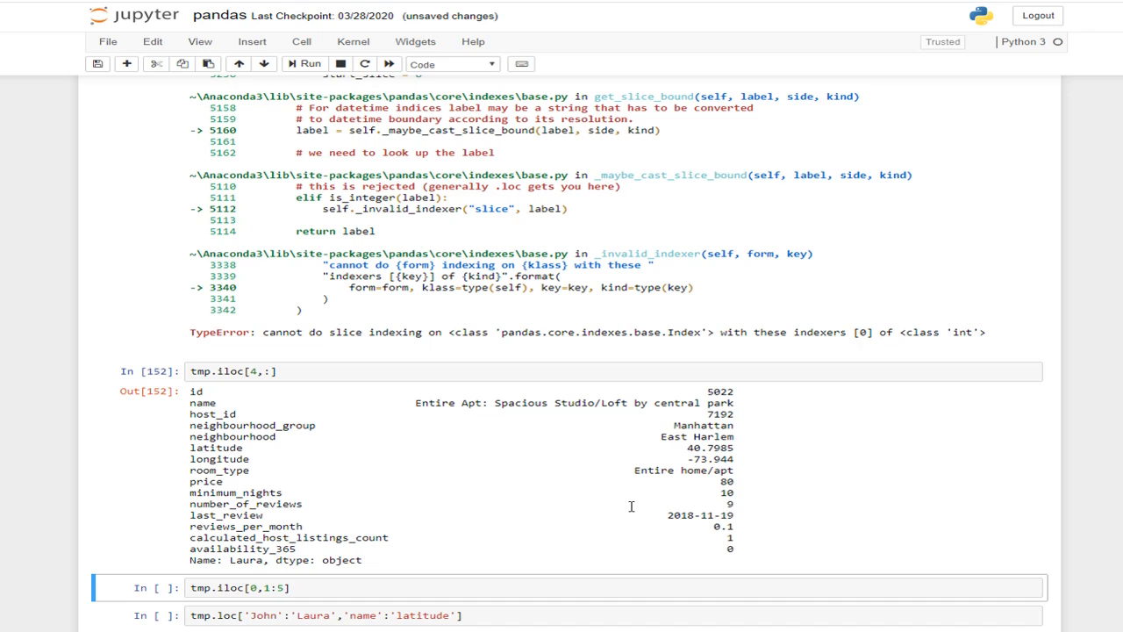